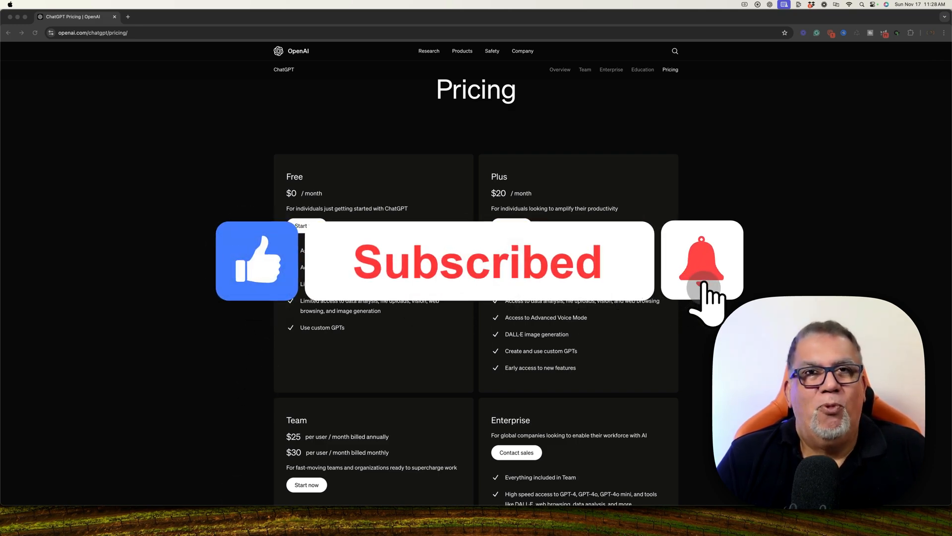
pyautogui.click(702, 260)
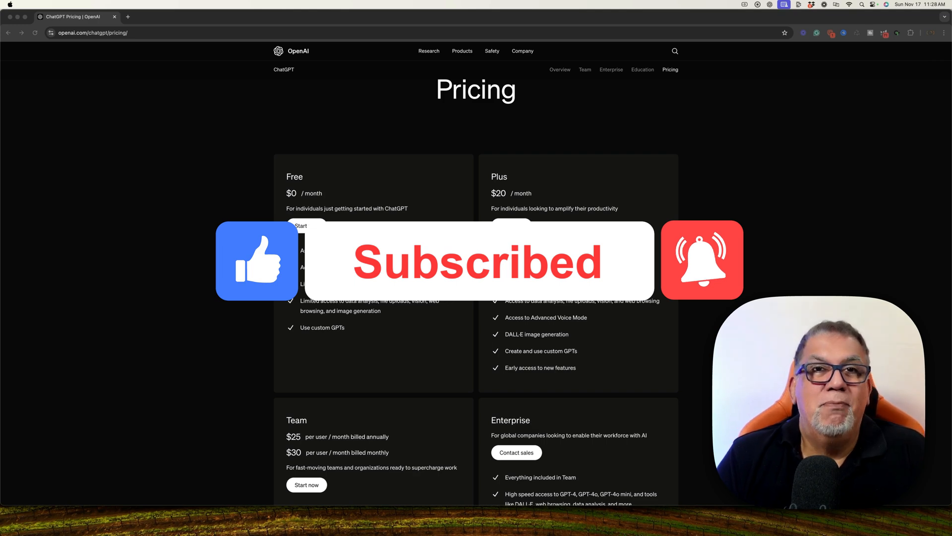